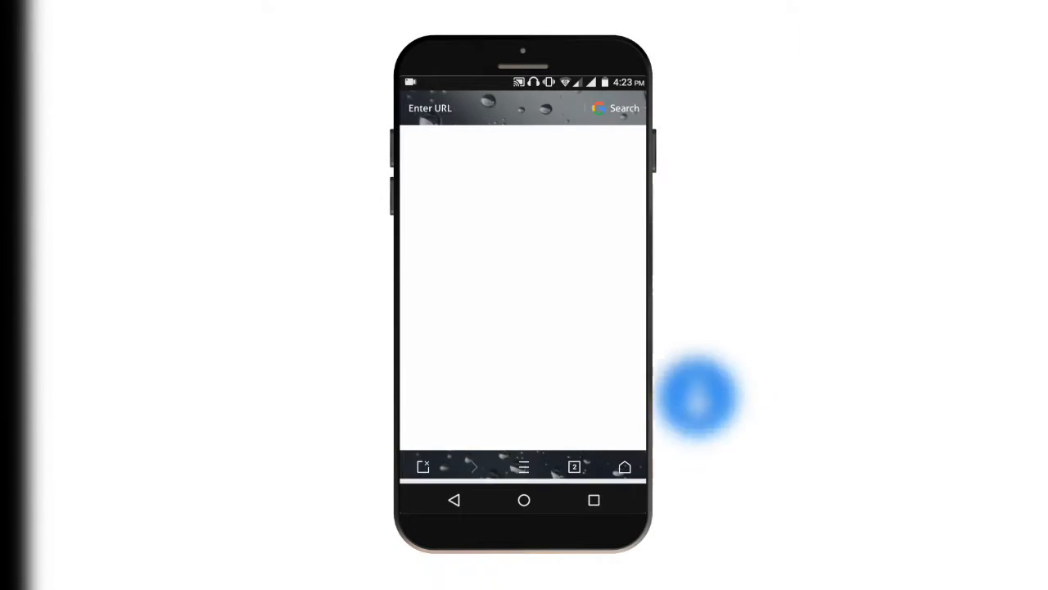
- Open the browser's Downloads list showing the YouTube Mod How 2 Genius.apk
left_click(574, 467)
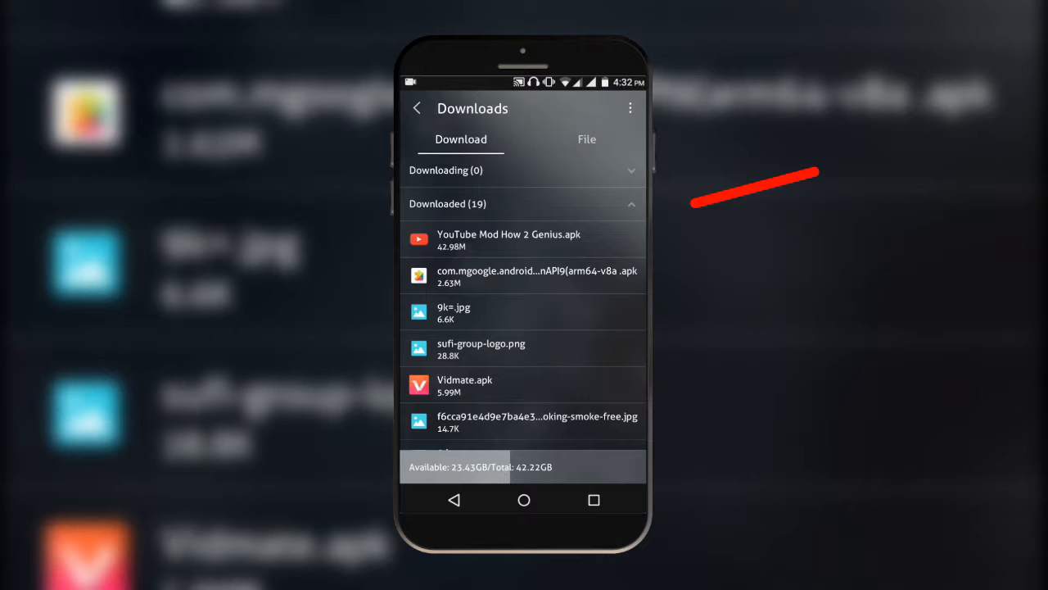
- Install the OGYouTube update from the downloaded YouTube Mod APK
left_click(508, 239)
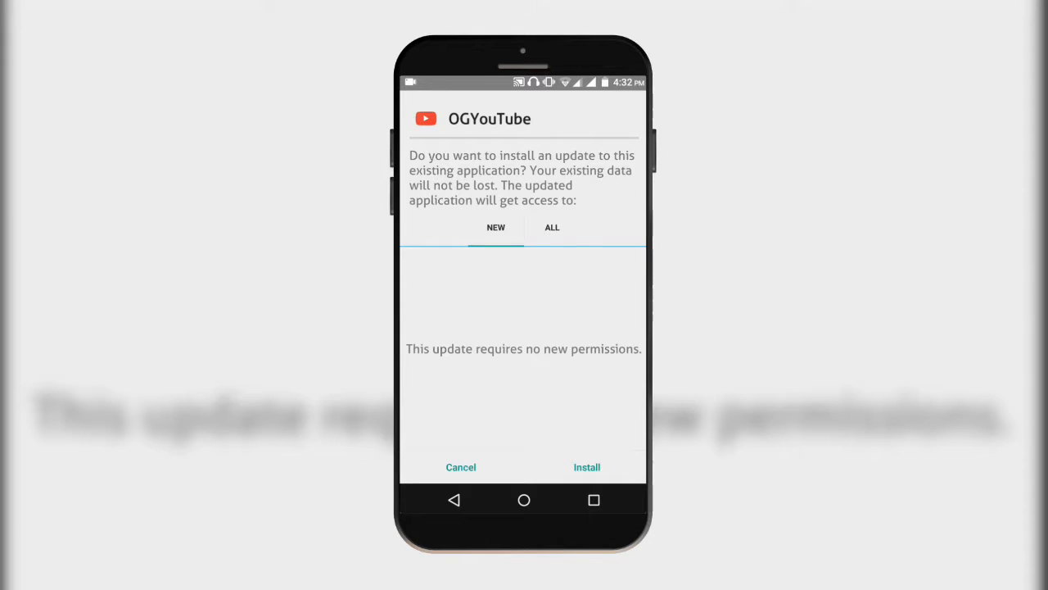
left_click(587, 467)
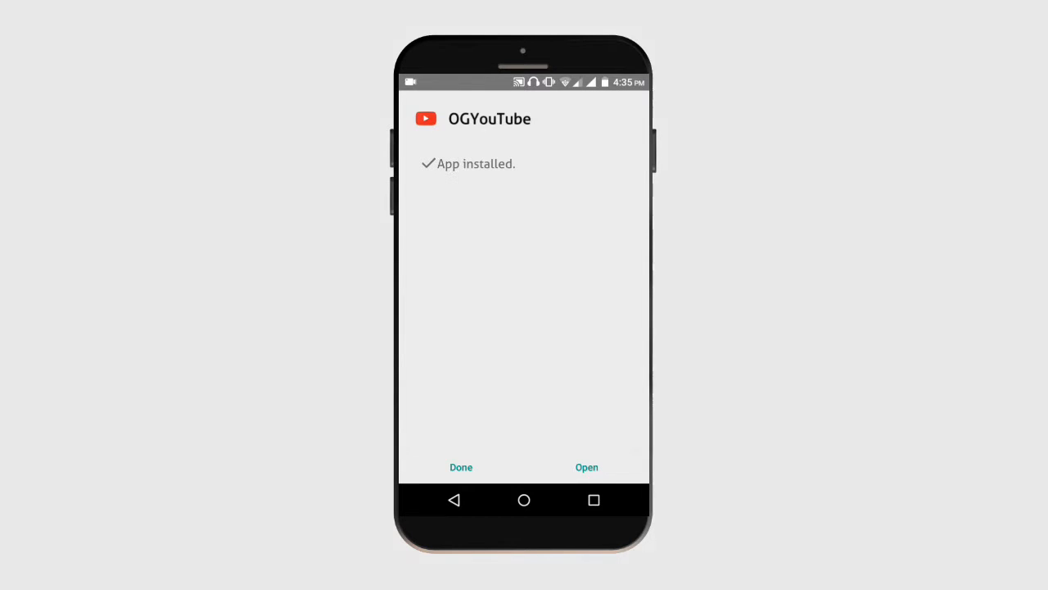
- Launch OGYouTube and scroll the Home feed down to the Dooge Mix unboxing video
left_click(587, 467)
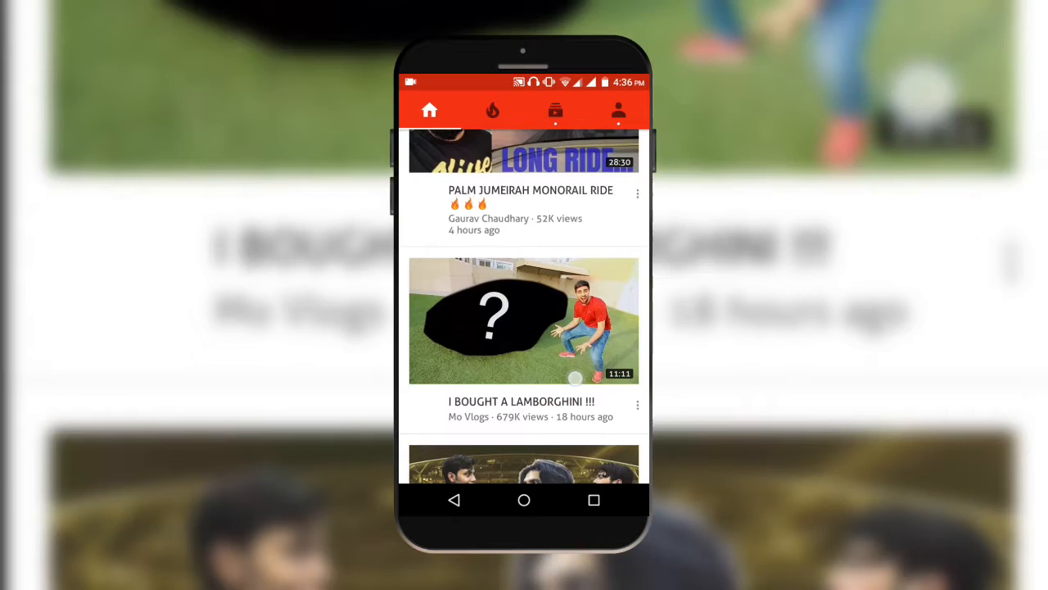
scroll("down", 3)
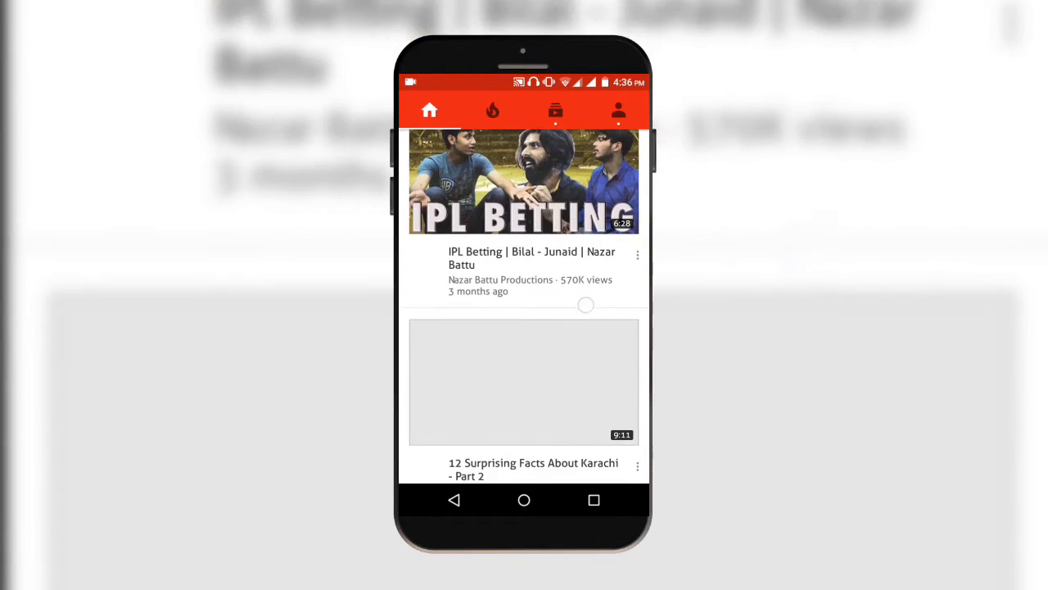
scroll("down", 3)
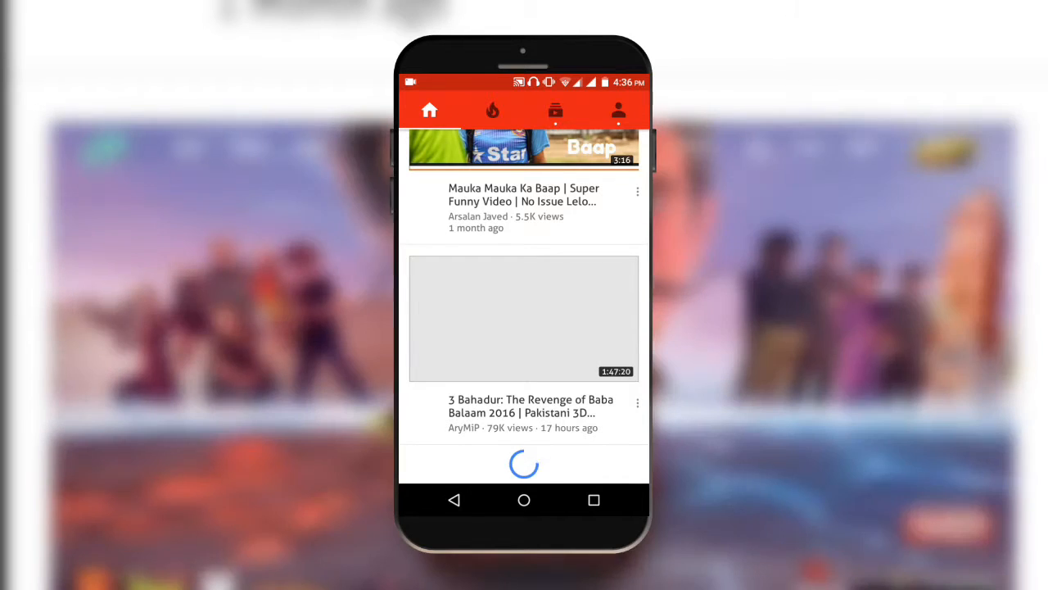
scroll("down", 3)
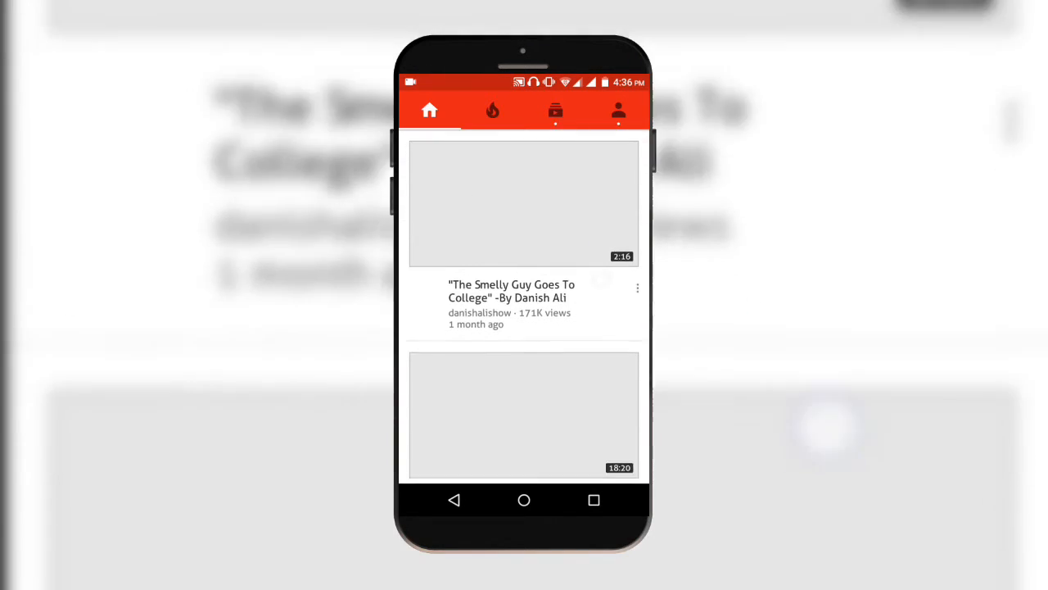
scroll("down", 3)
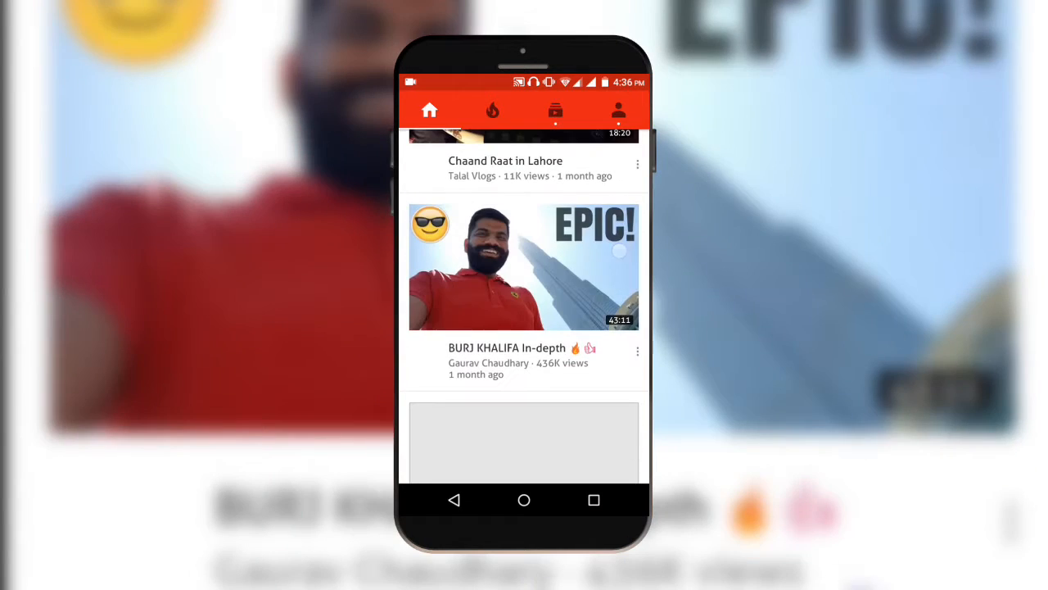
scroll("down", 3)
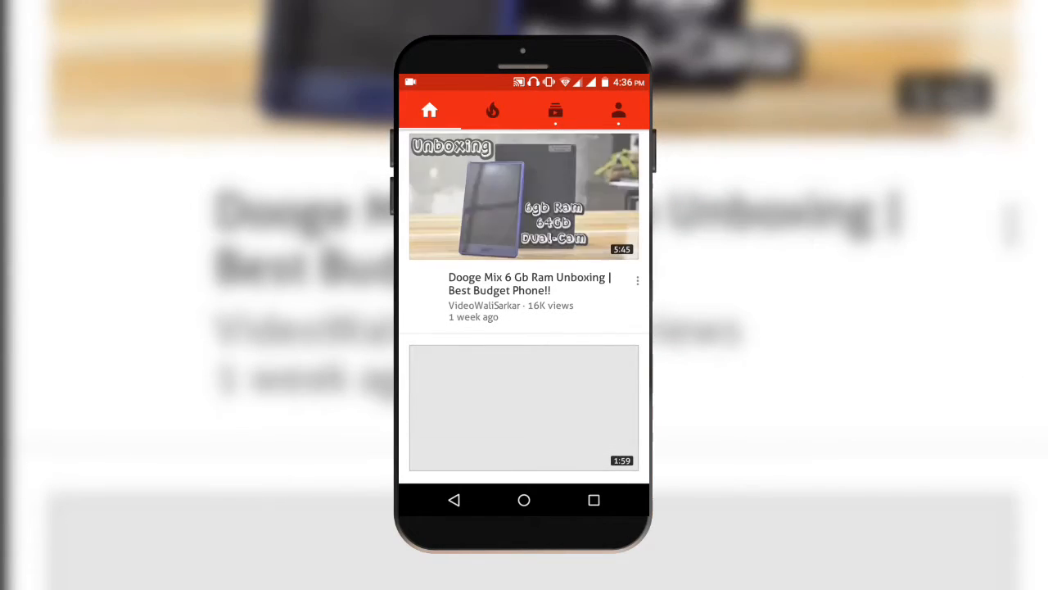
- Play the Dooge Mix unboxing video and expand its details
left_click(523, 196)
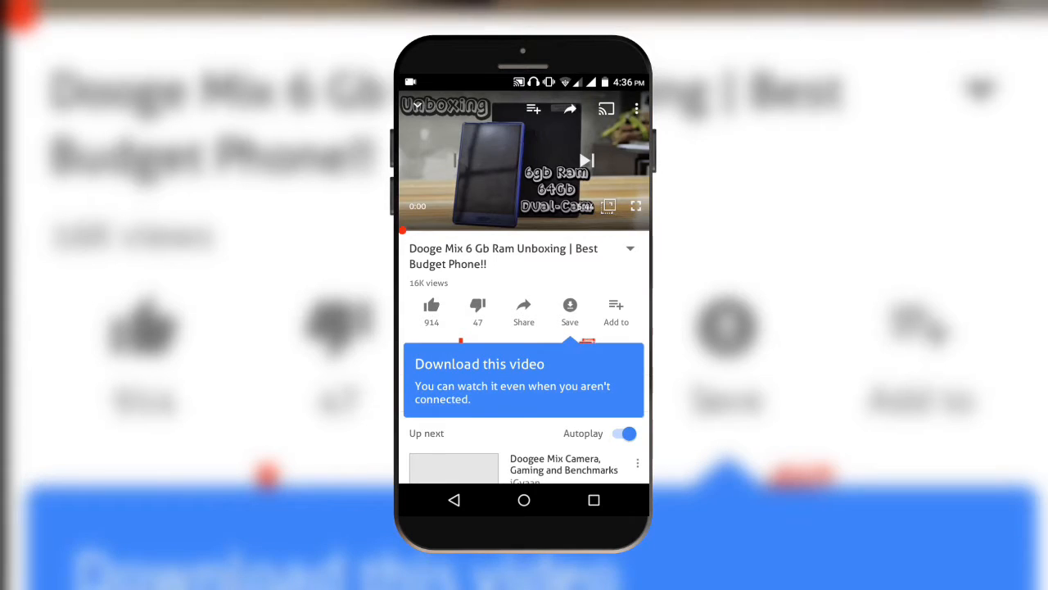
left_click(524, 160)
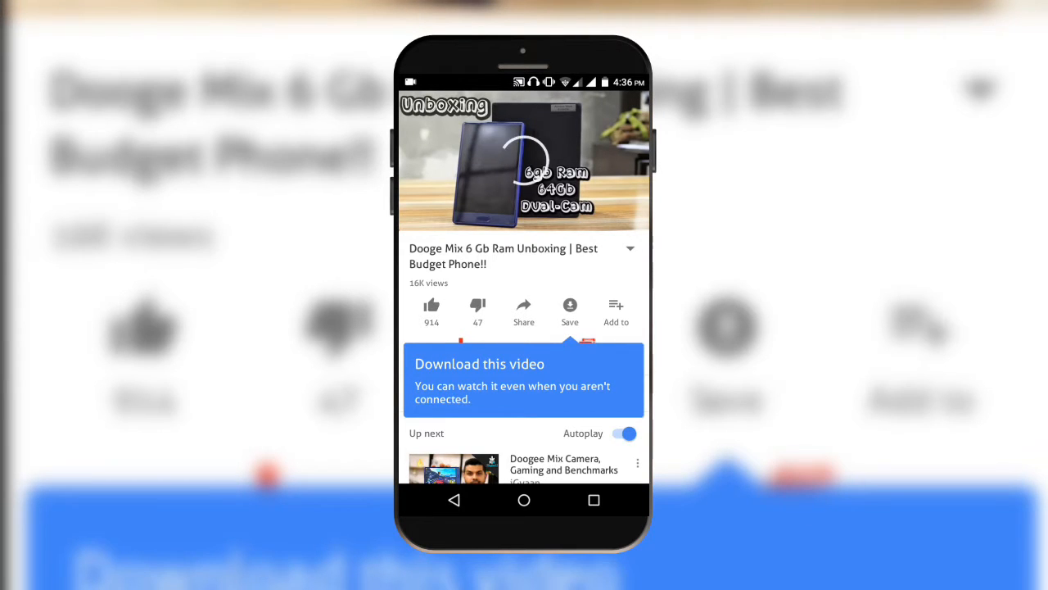
left_click(630, 248)
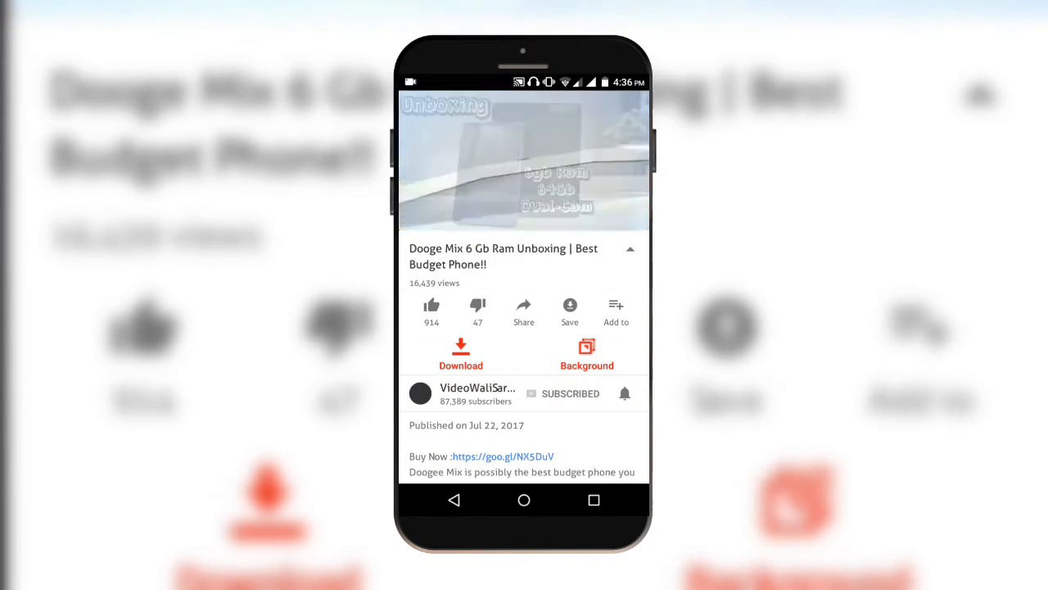
- Open the video's Download dialog, cancel it, and go to the home screen
left_click(460, 352)
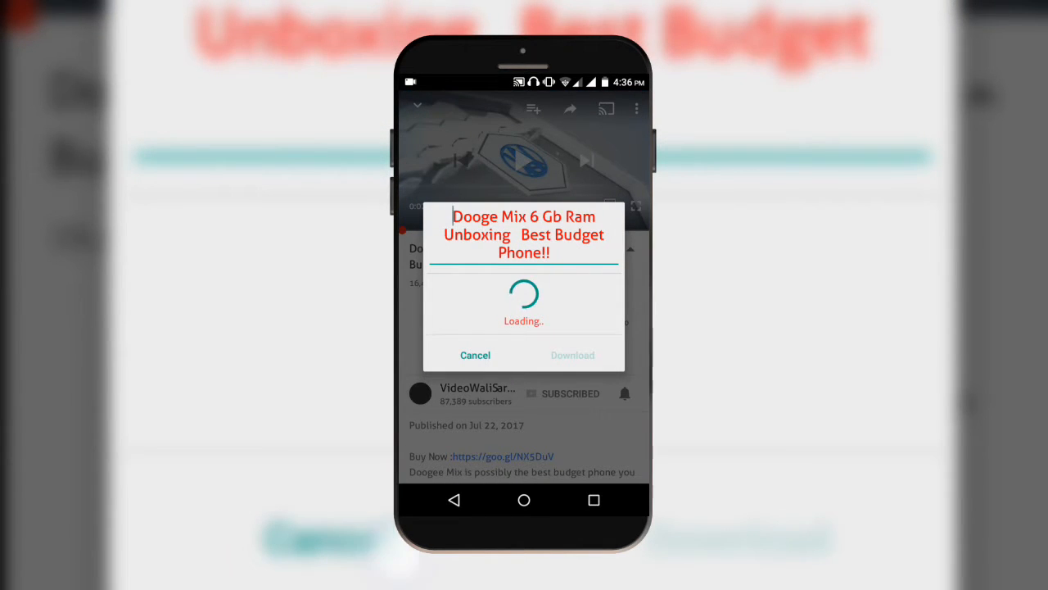
left_click(475, 355)
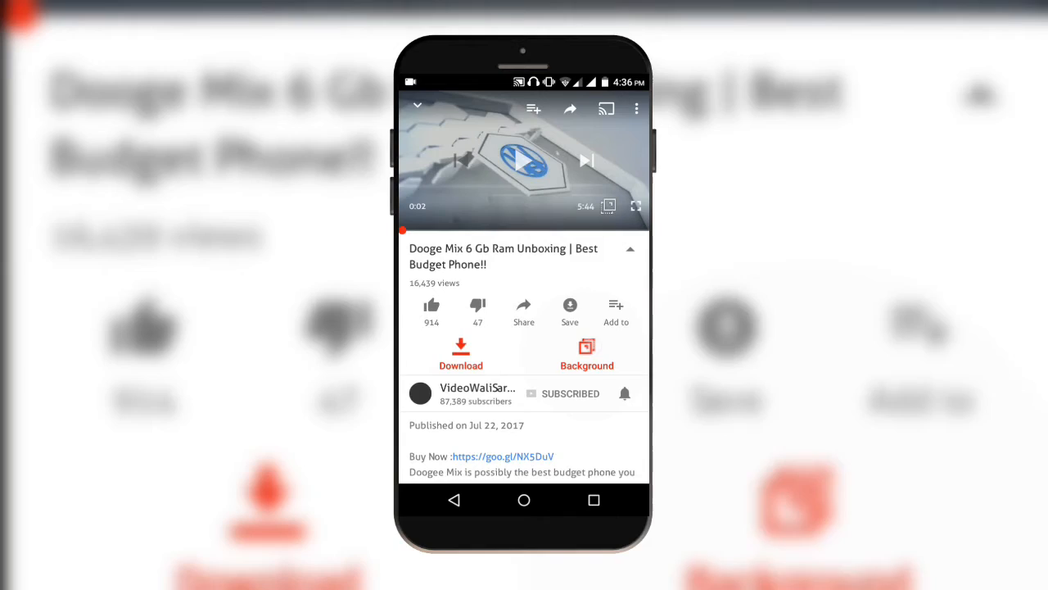
left_click(523, 499)
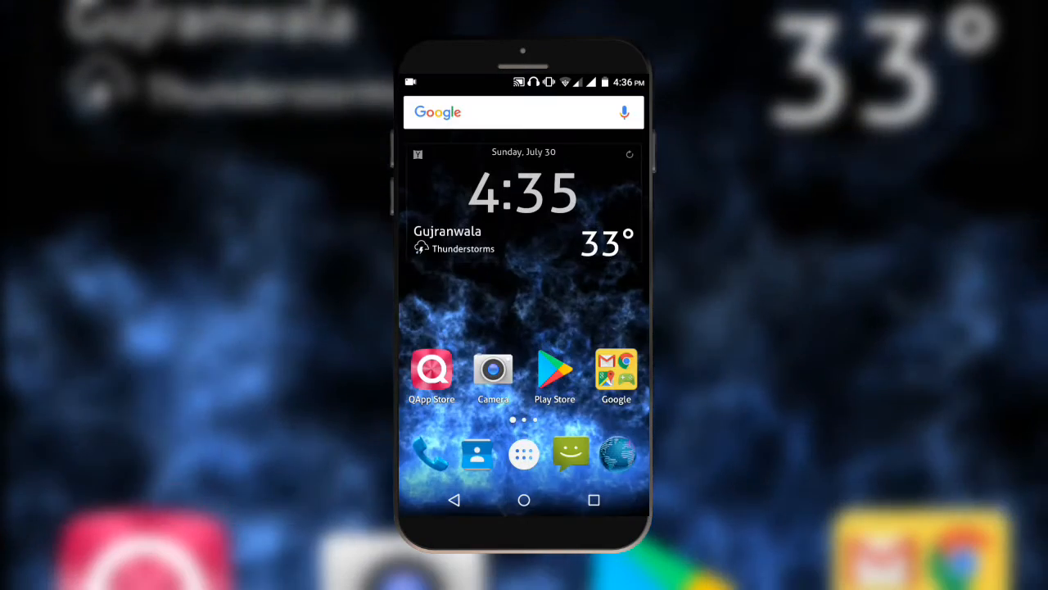